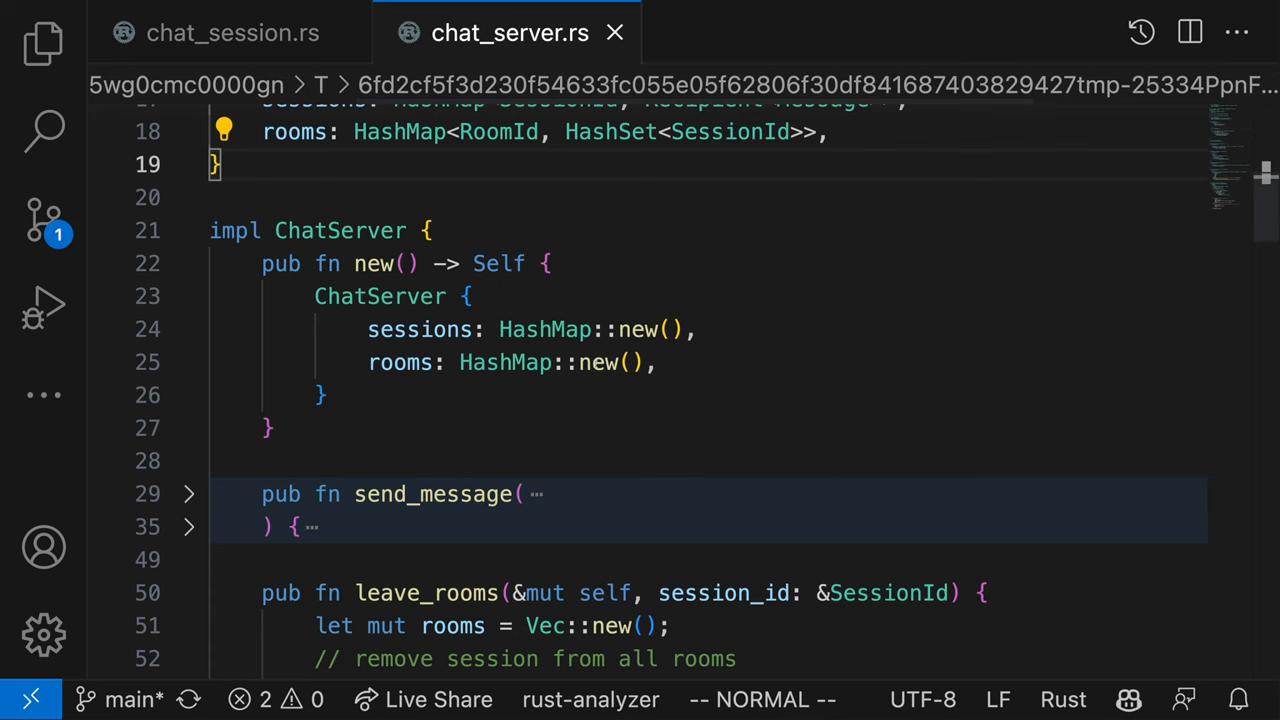
Skim chat_session.rs, then return to chat_server.rs with send_message's forwarding loop unfolded
left_click(477, 362)
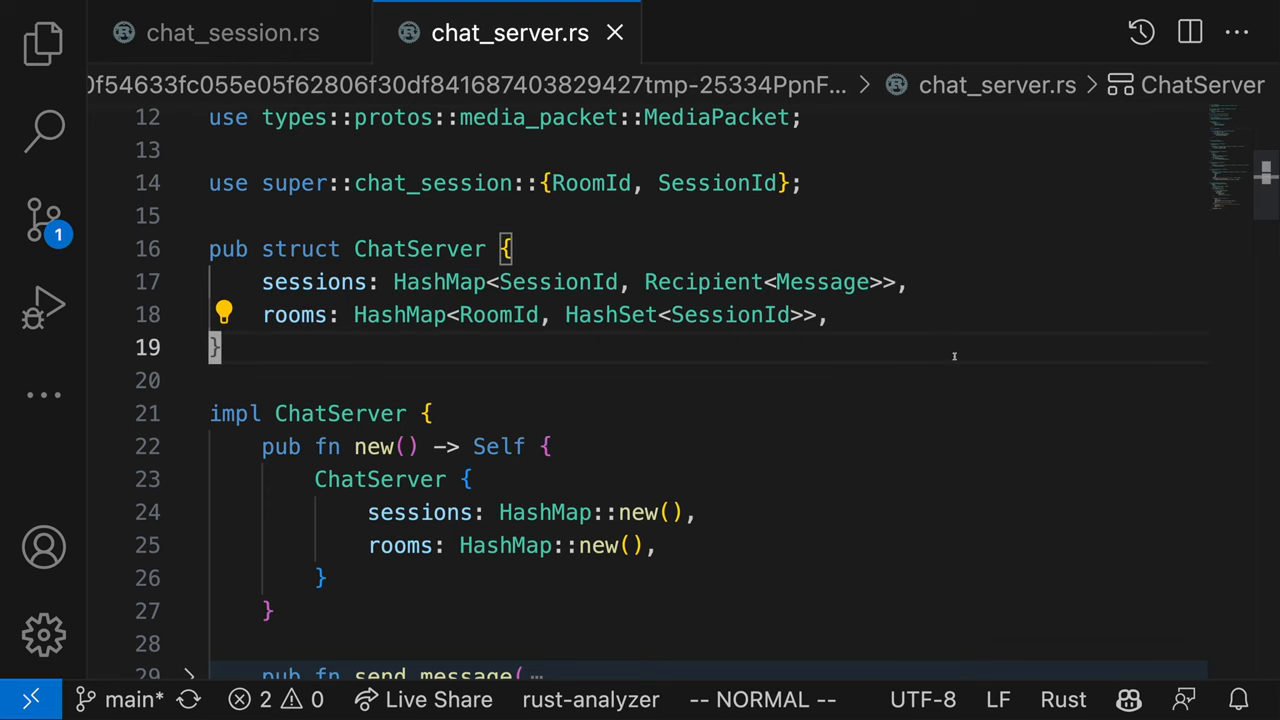
left_click(232, 32)
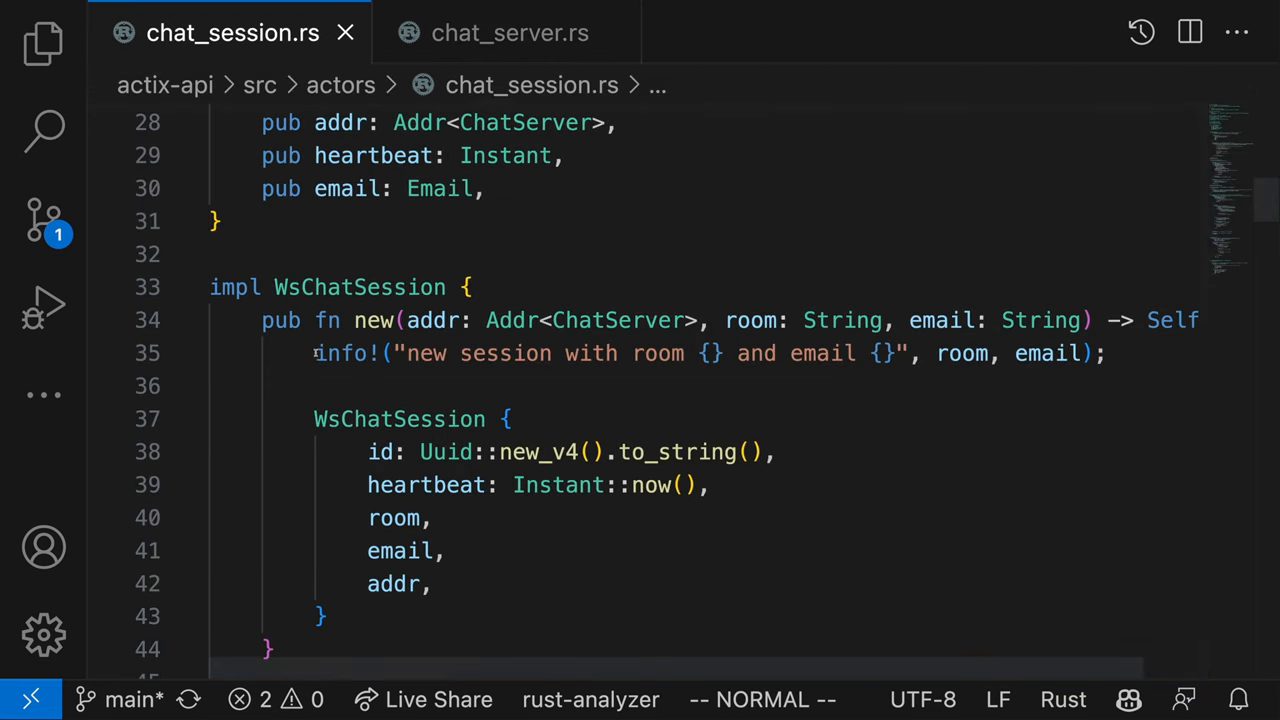
scroll("down", 3)
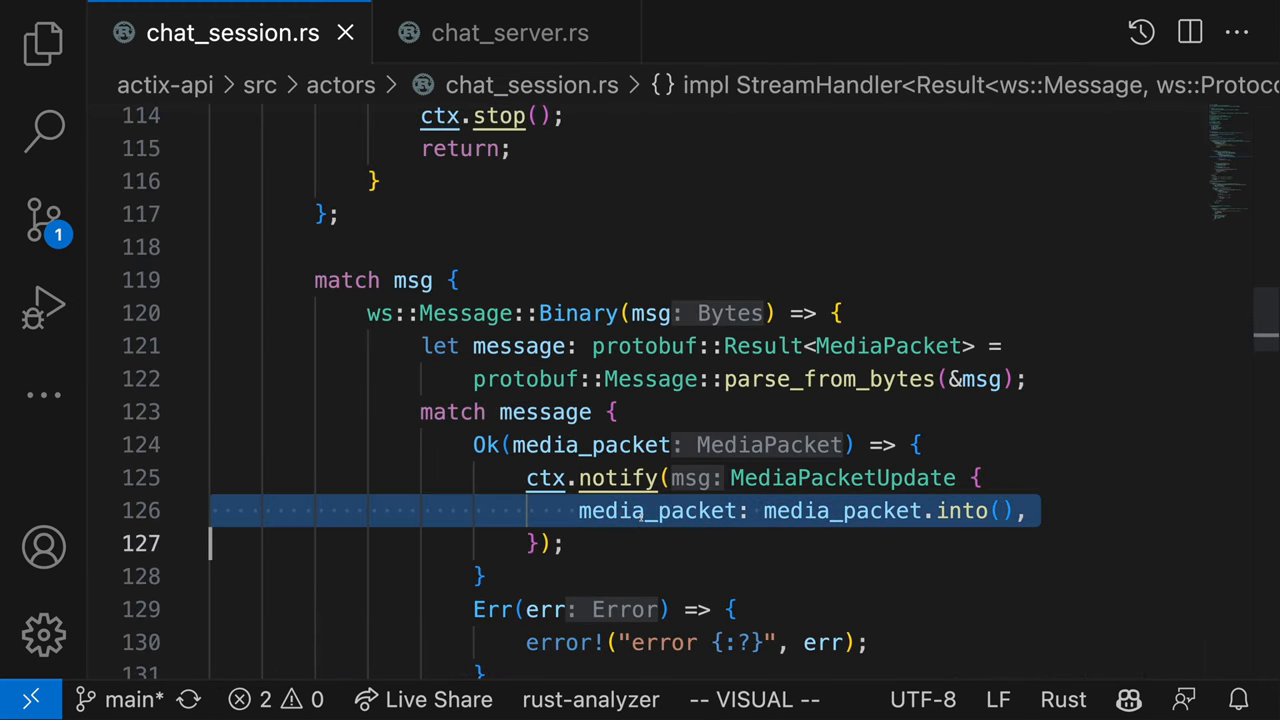
left_click(509, 33)
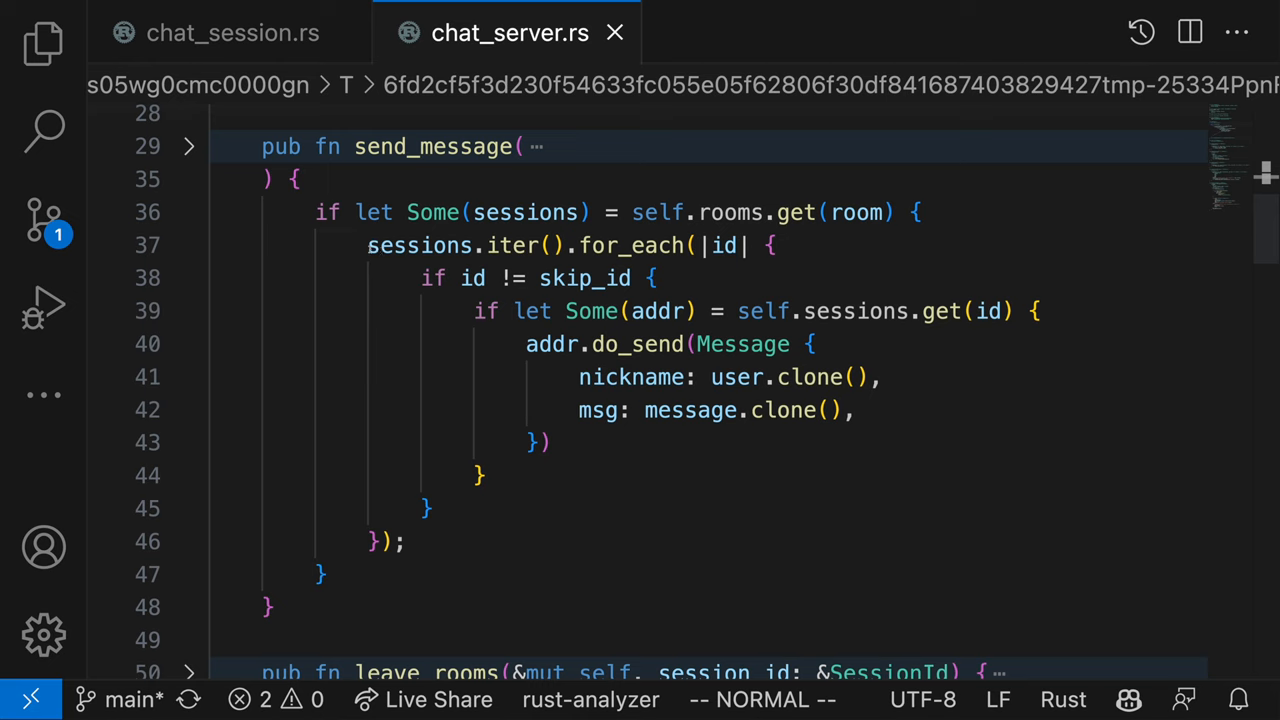